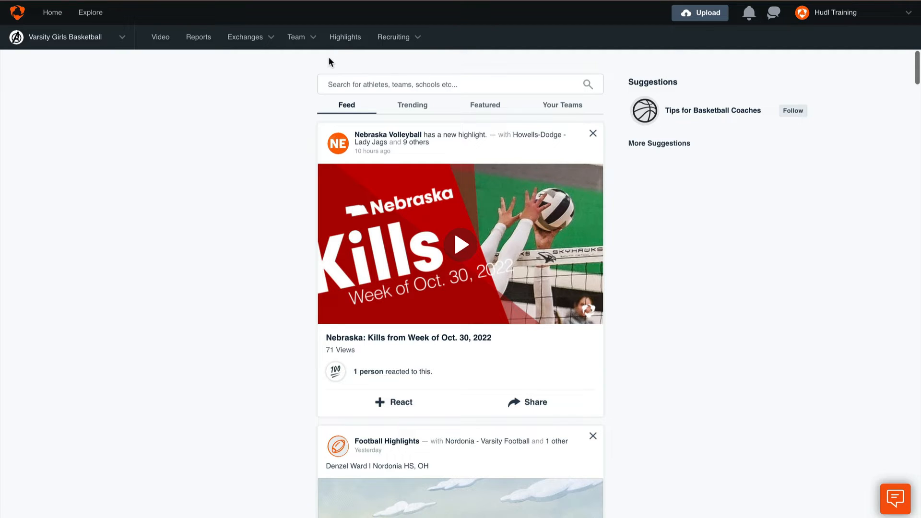
- Go to the Varsity Girls Basketball schedule page listing the 2021-2022 Sample Game
left_click(297, 37)
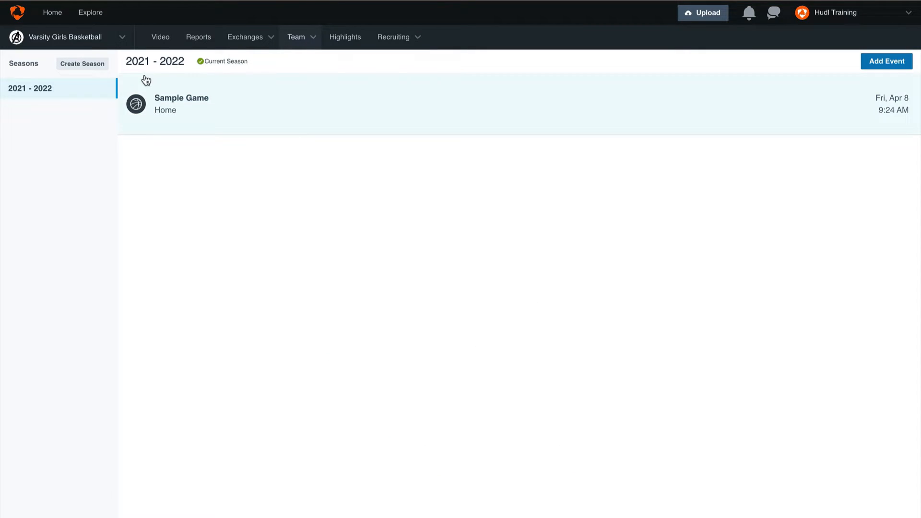
- Create and save a 2022-2023 season marked as the current season
left_click(82, 64)
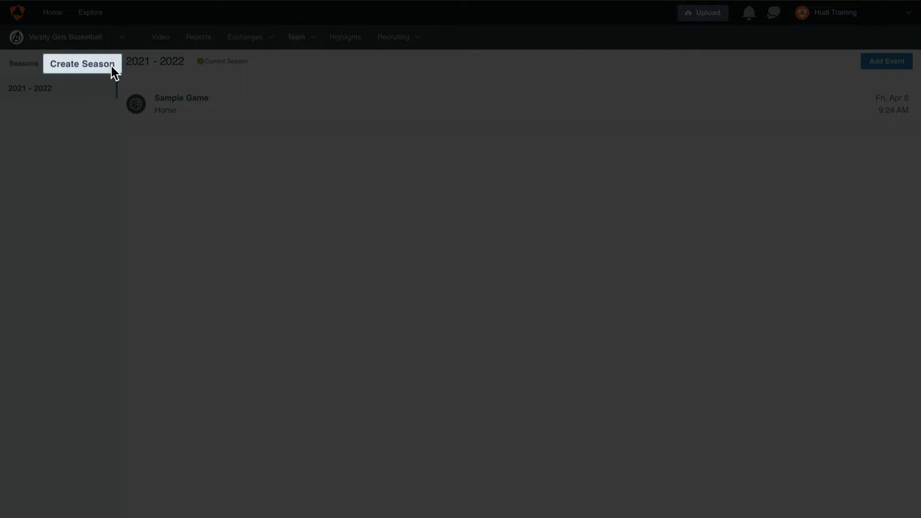
left_click(82, 64)
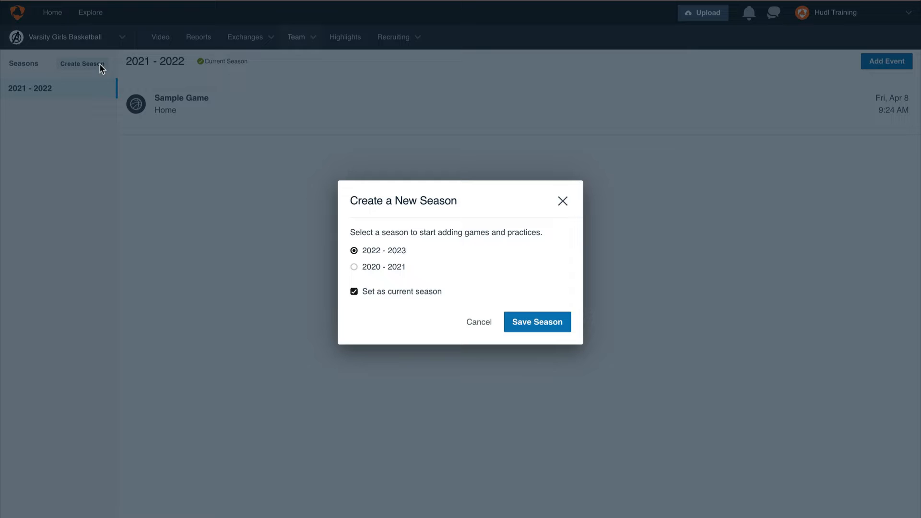
mouse_move(424, 252)
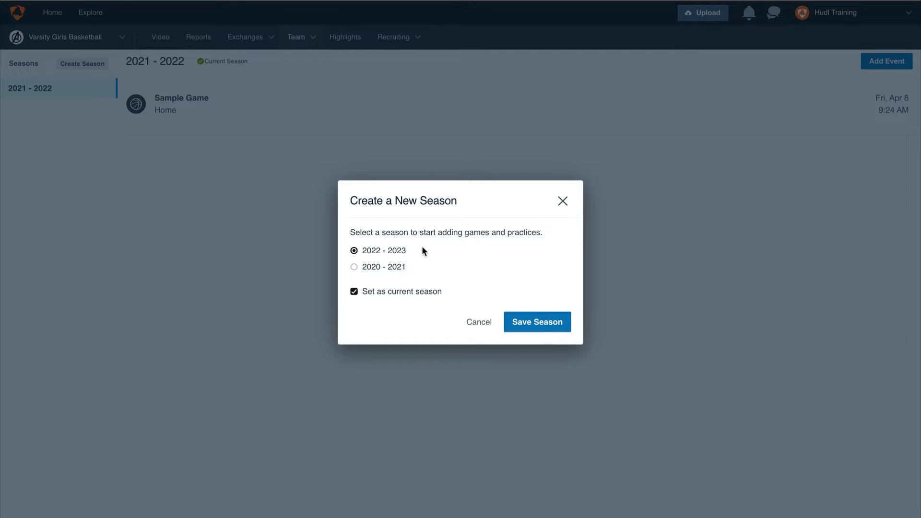
left_click(536, 322)
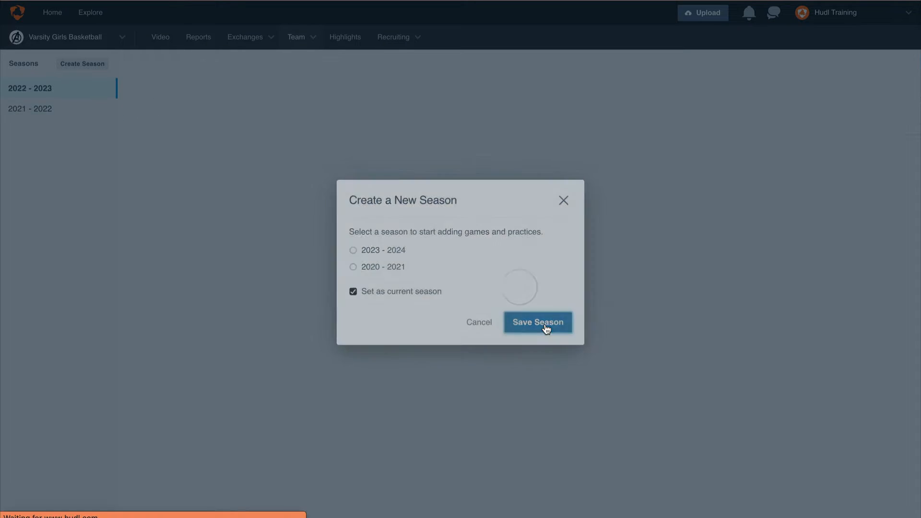
left_click(537, 322)
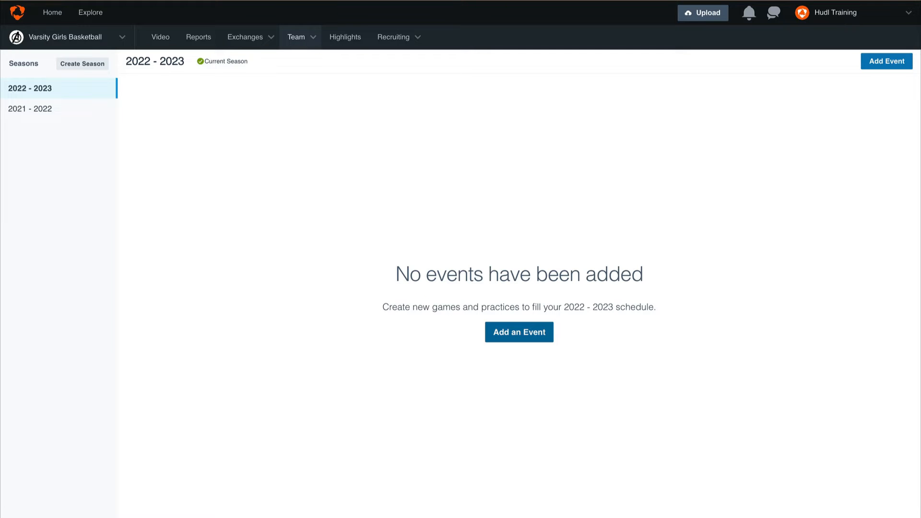
- Start a new event for the 2022-2023 season
left_click(518, 332)
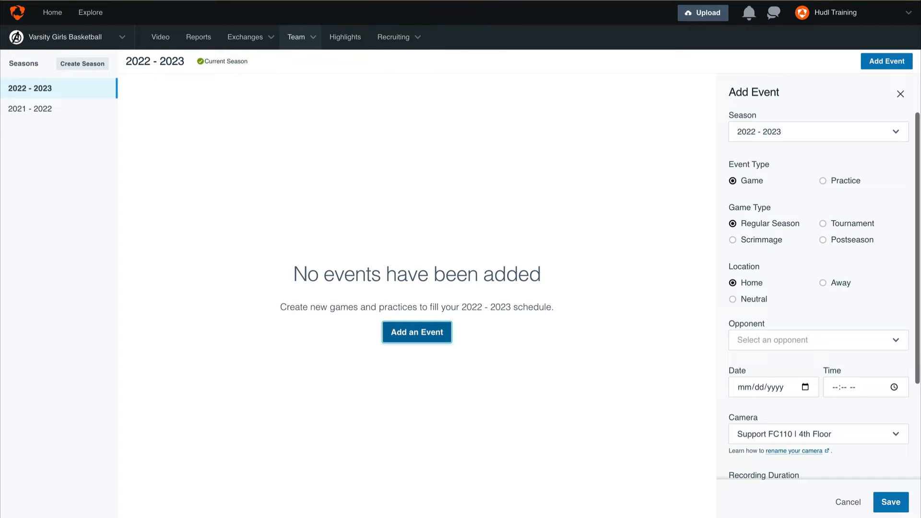
mouse_move(843, 316)
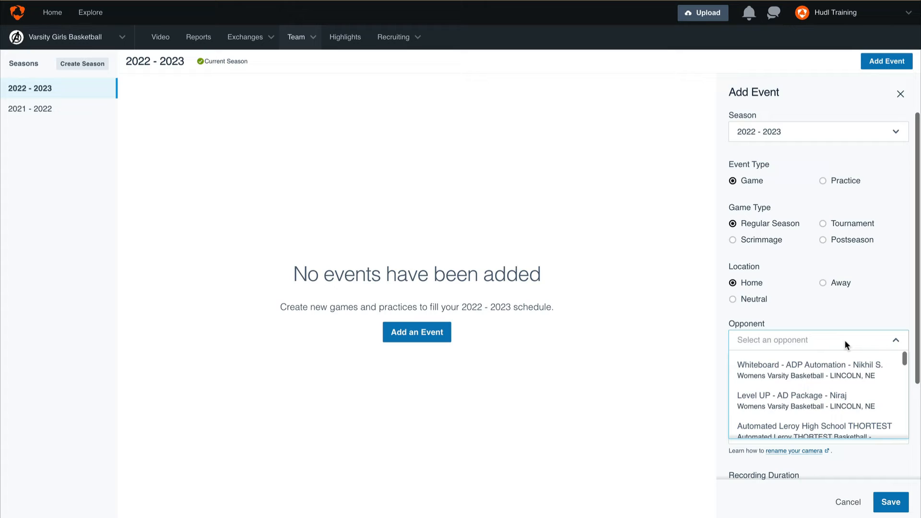
- Search 'Hudl High' and select Hudl High School as the opponent
type("Hudl H")
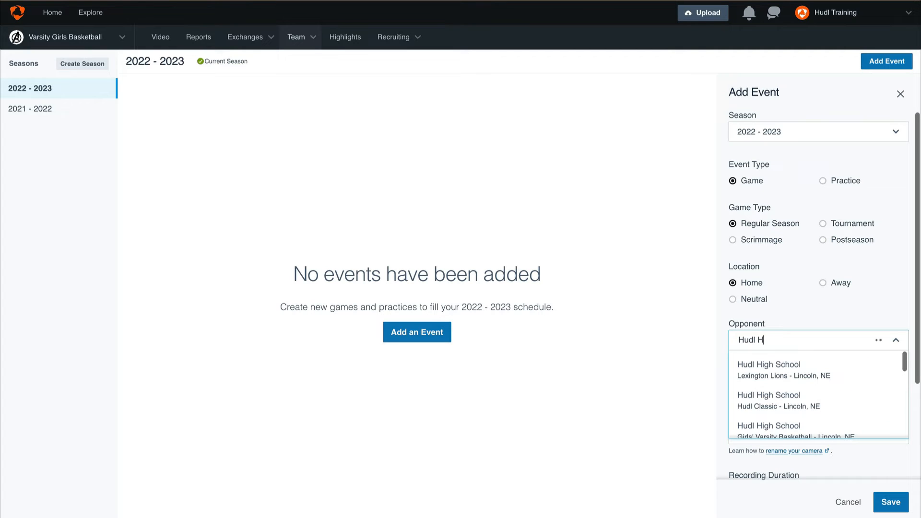
type("igh")
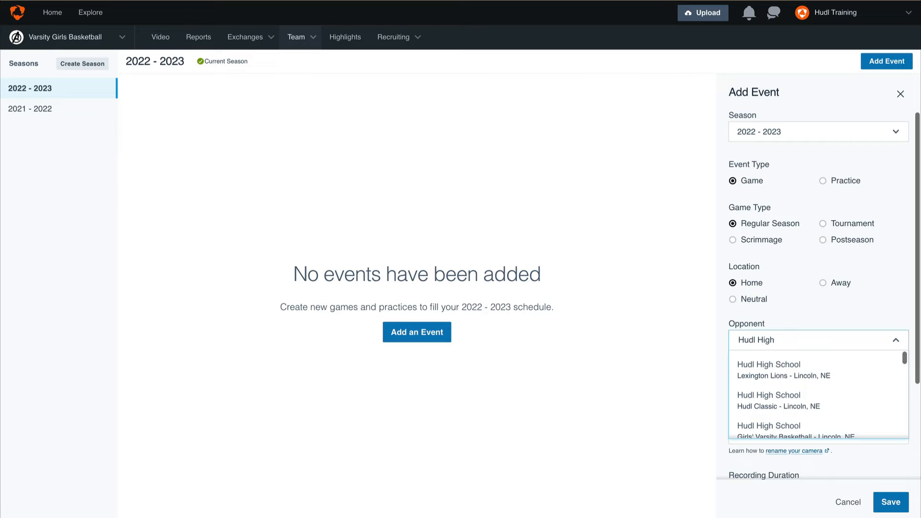
scroll("down", 3)
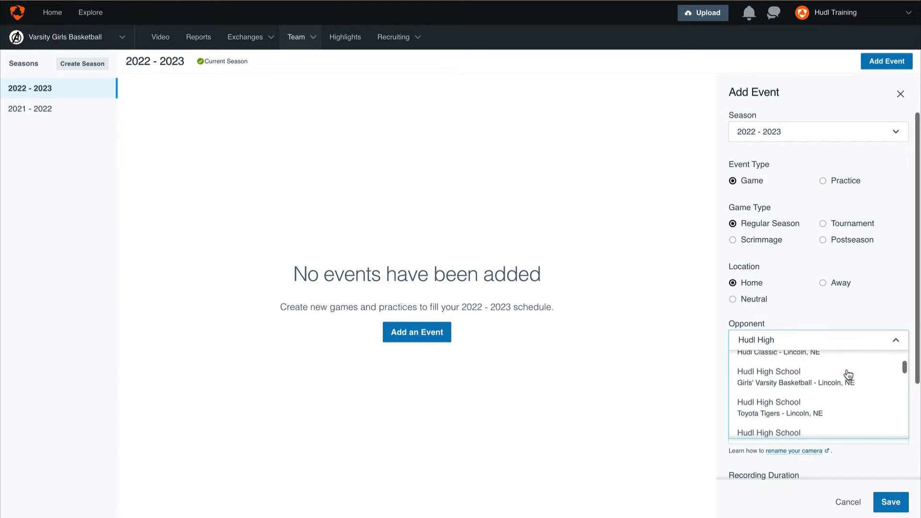
left_click(768, 377)
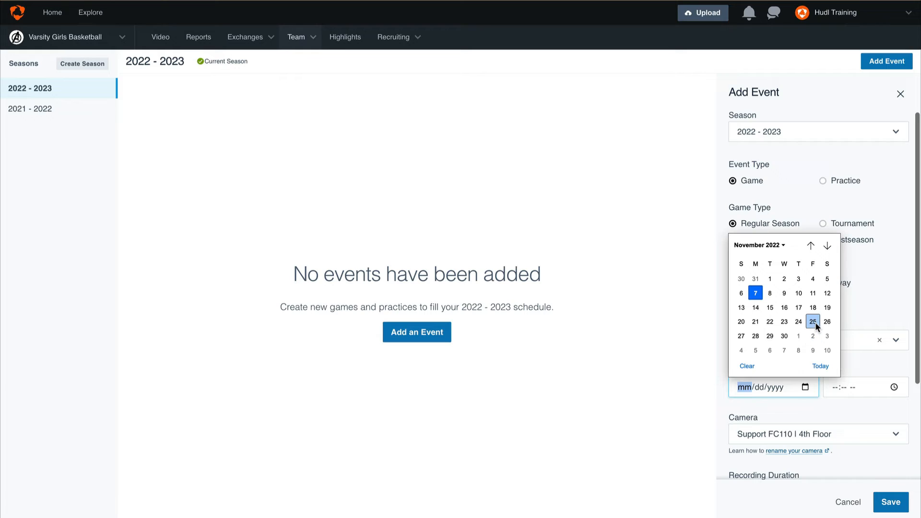
- Set date 11/25/2022, time 07:00 PM, and camera Support FC110 | 4th Floor
left_click(814, 322)
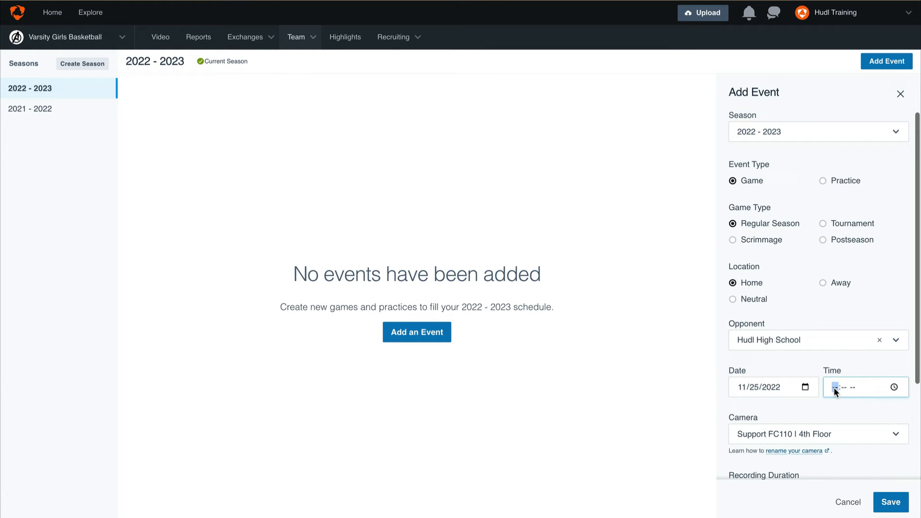
type("07:00 PM")
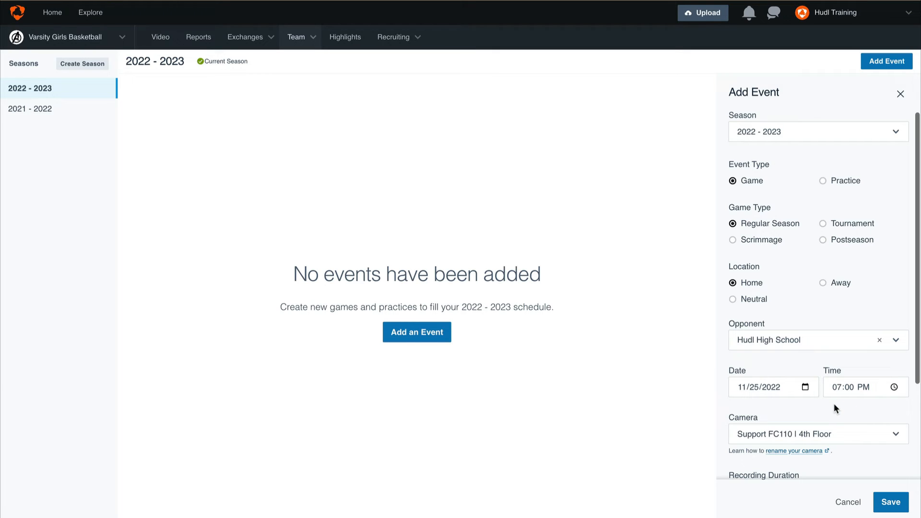
scroll("down", 3)
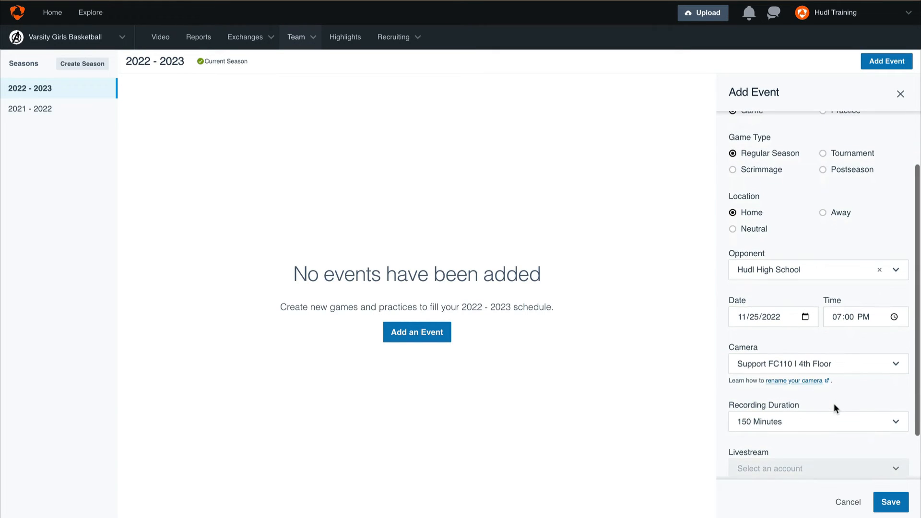
mouse_move(866, 369)
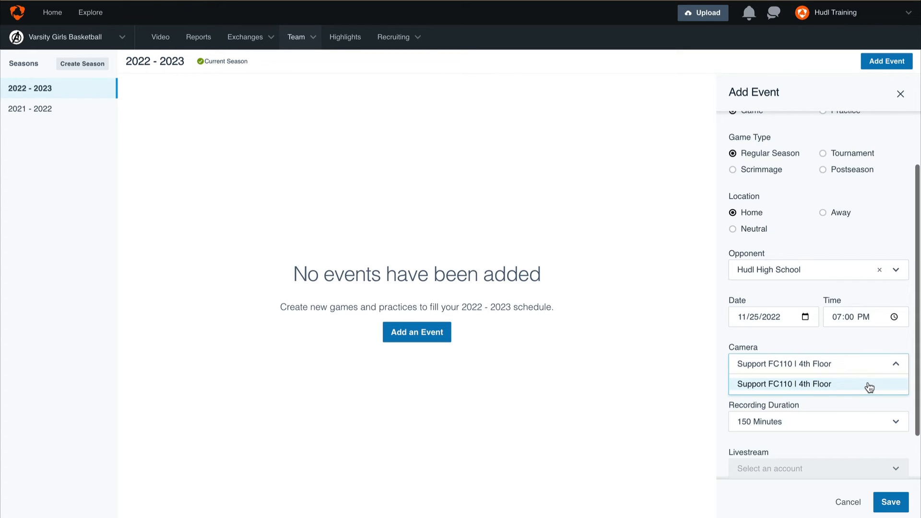
left_click(783, 384)
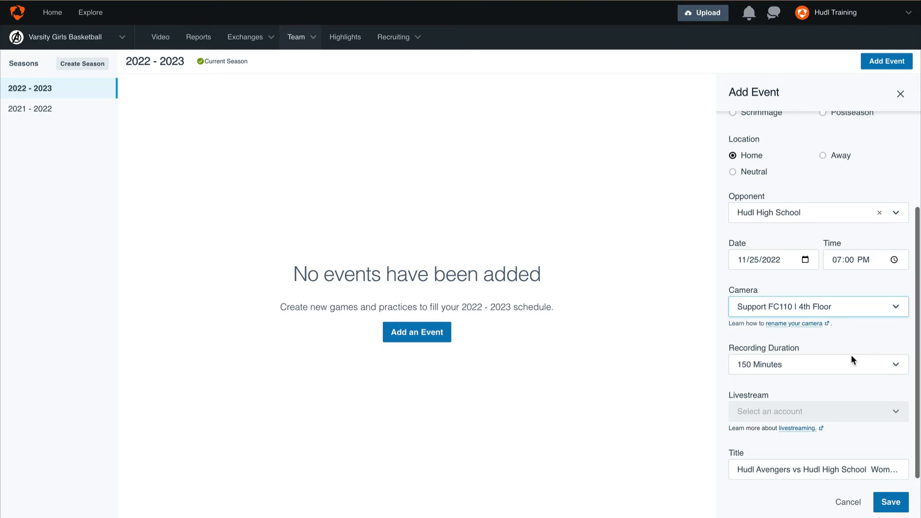
mouse_move(889, 414)
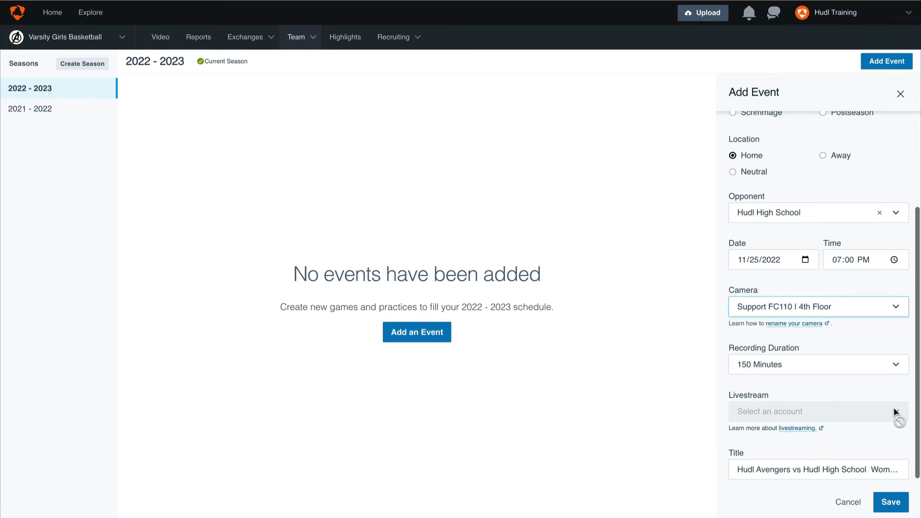
mouse_move(891, 447)
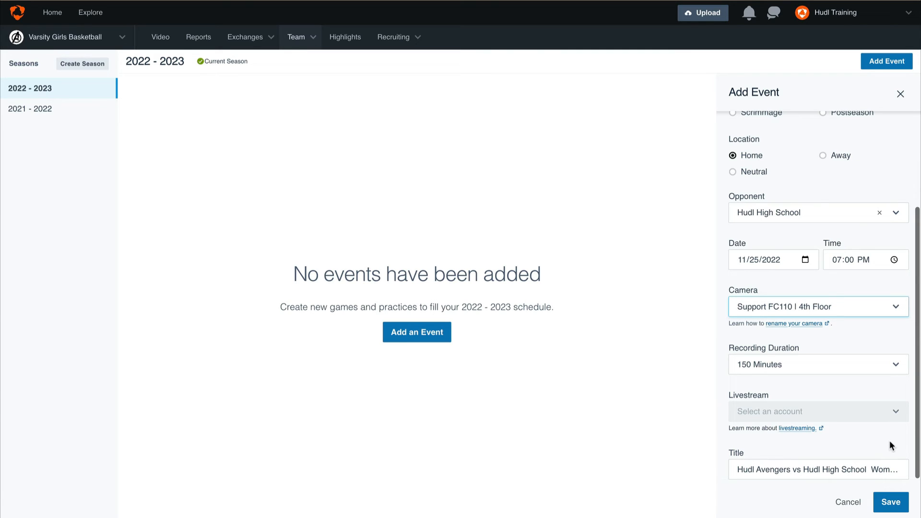
- Save the Nov 25 home game against Hudl High School
left_click(891, 503)
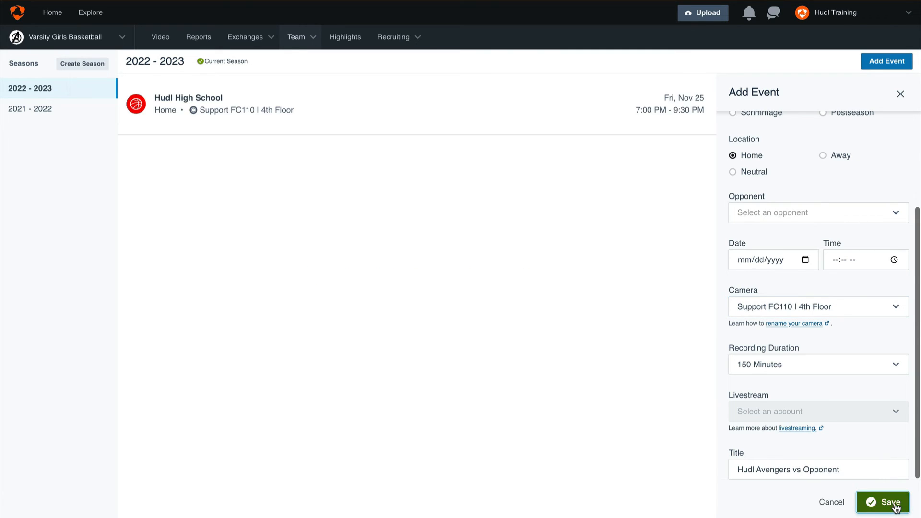
left_click(883, 502)
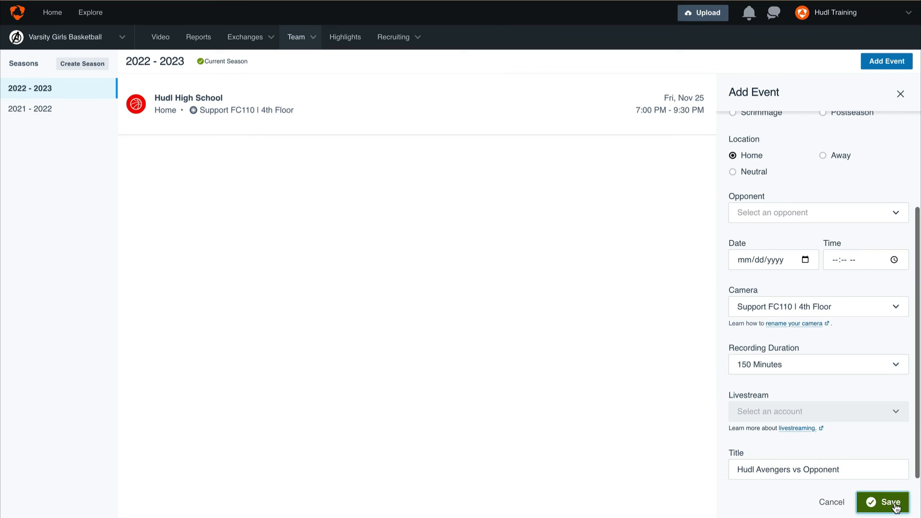
left_click(888, 502)
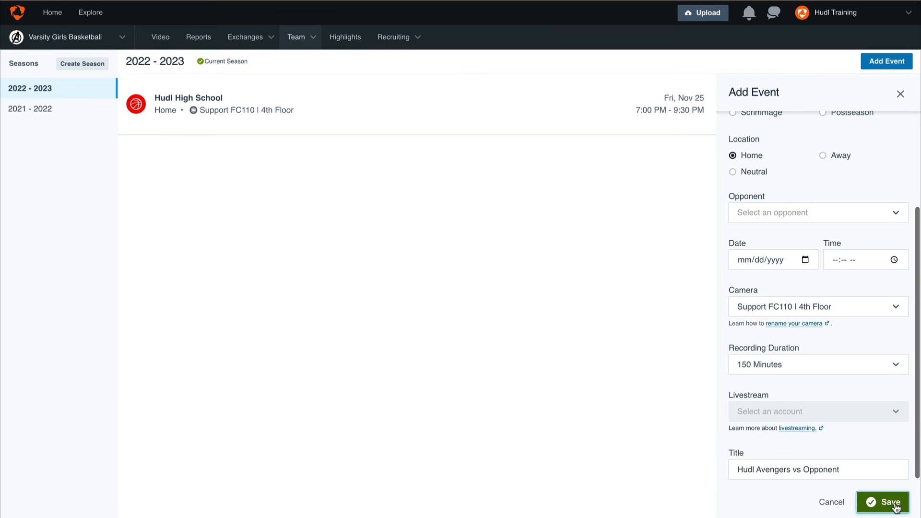
left_click(883, 503)
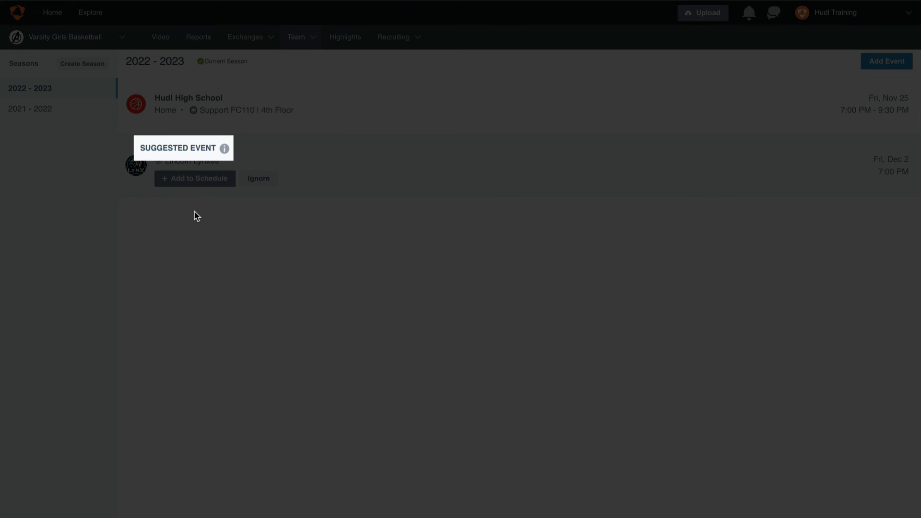
mouse_move(196, 207)
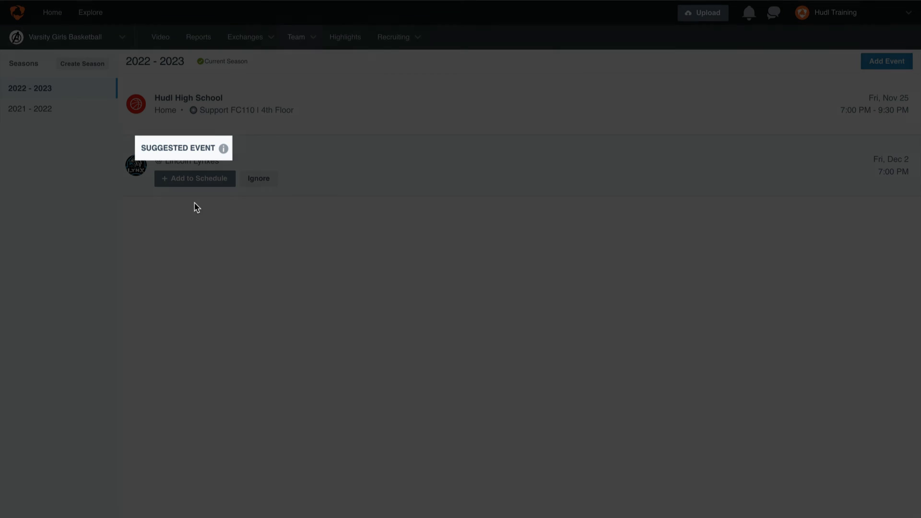
- Add the suggested Dec 2 Lincoln Lynxes game and save it
left_click(195, 178)
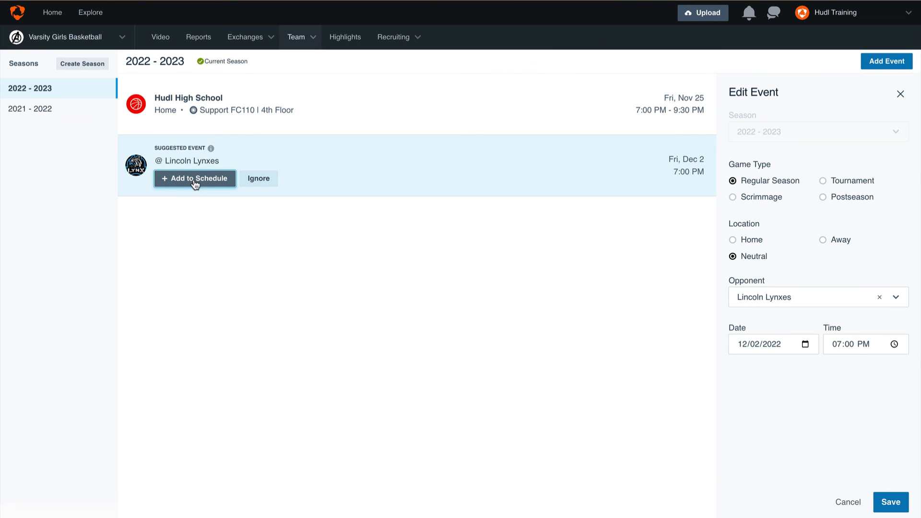
mouse_move(687, 451)
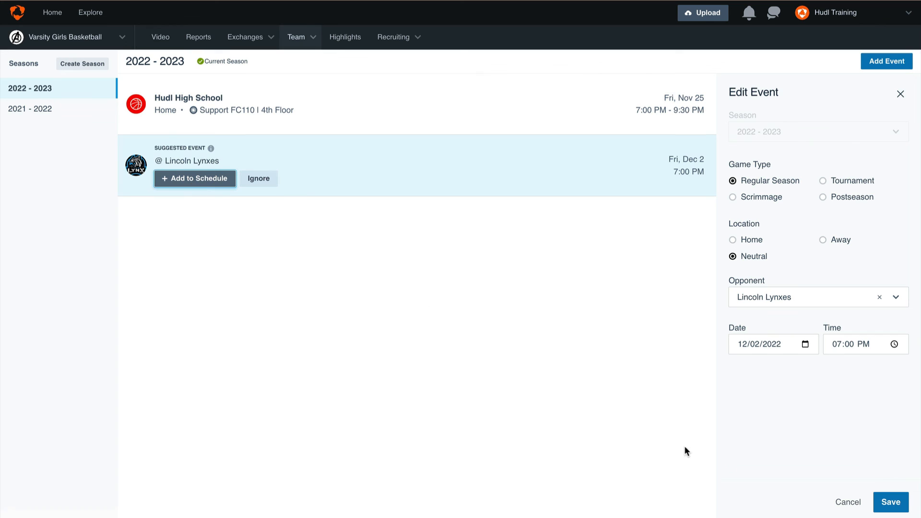
left_click(891, 502)
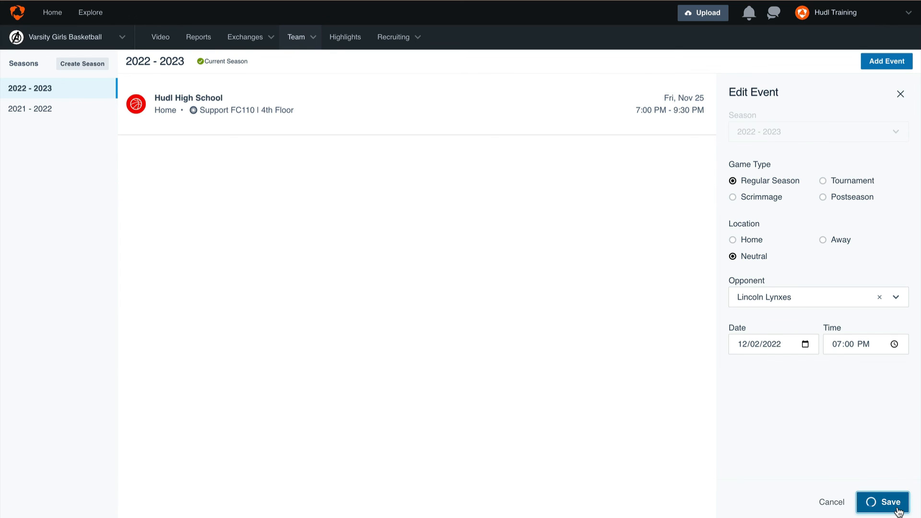
left_click(882, 502)
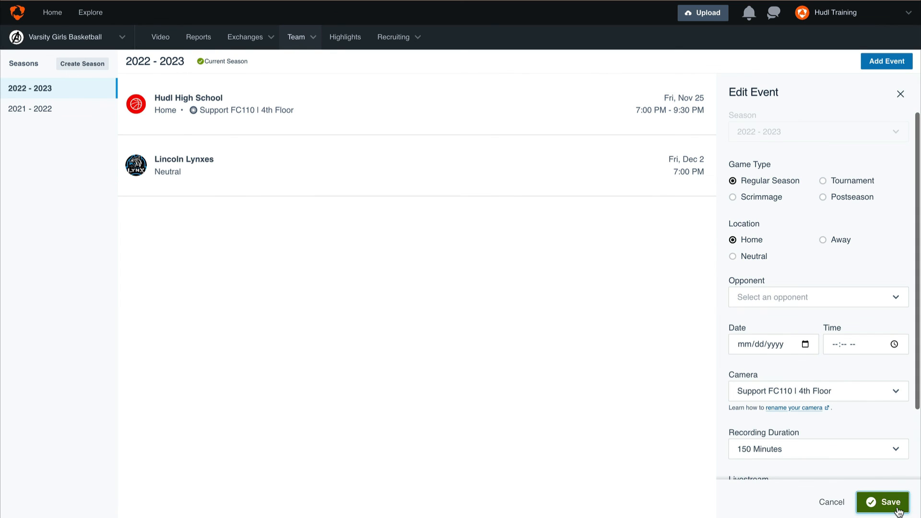